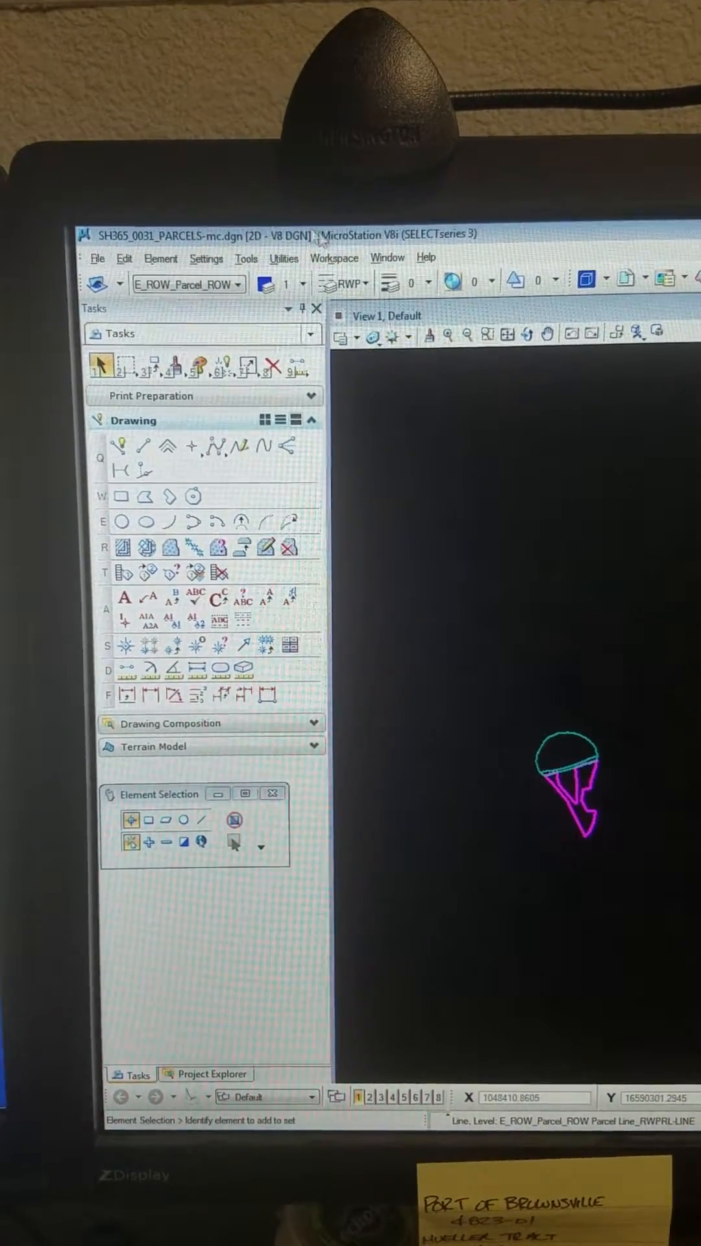
Step: Bring up the Key-in field from the Utilities menu
left_click(284, 245)
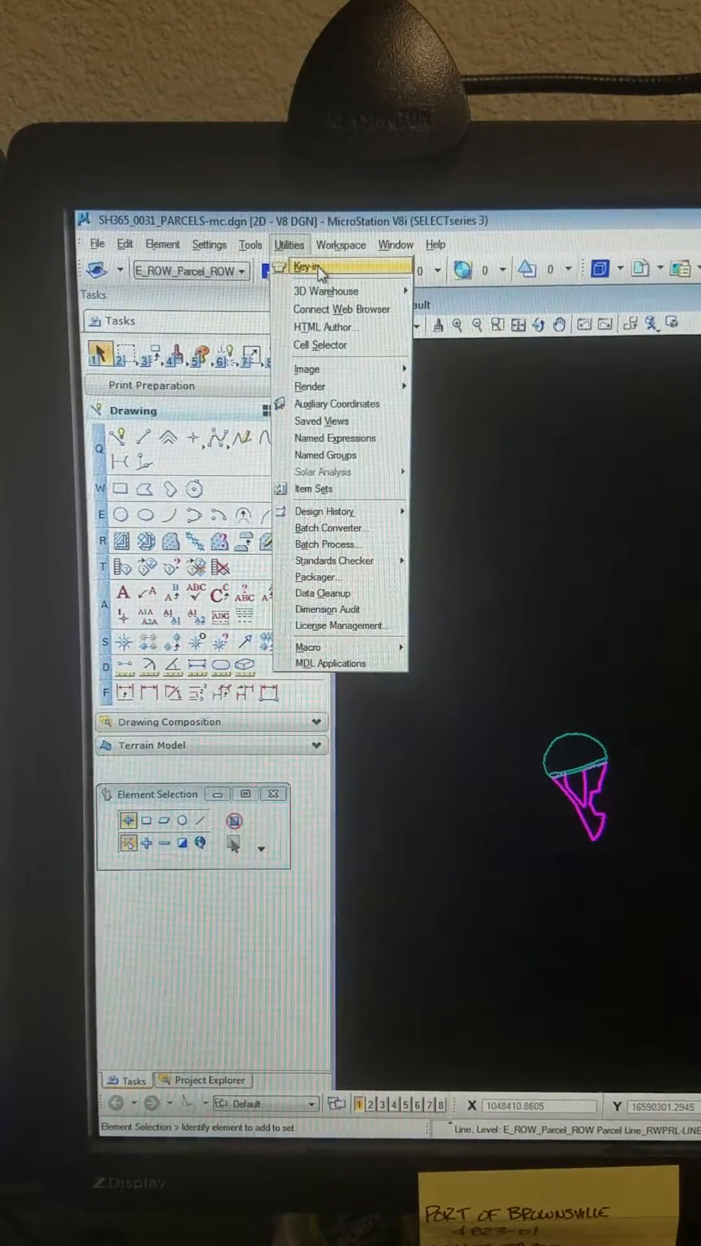
left_click(308, 265)
type("xy=")
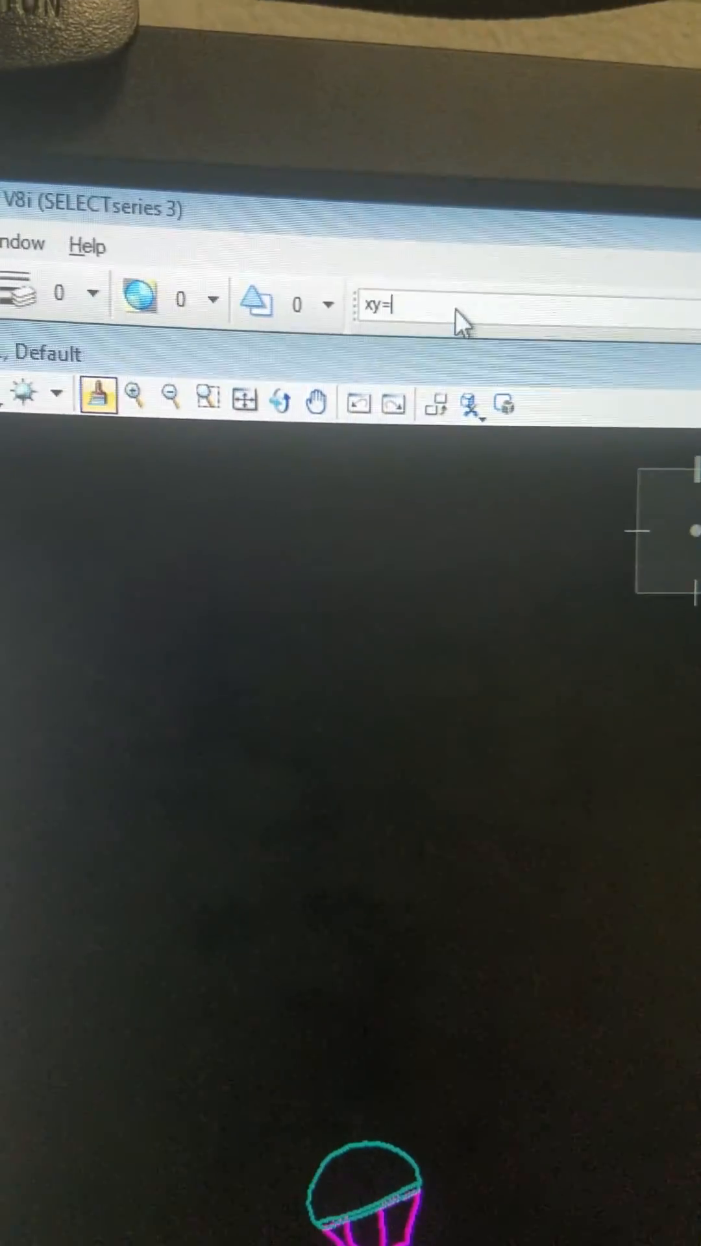
Step: Enter the end point's first coordinate so the key-in reads xy=0,
type("0,")
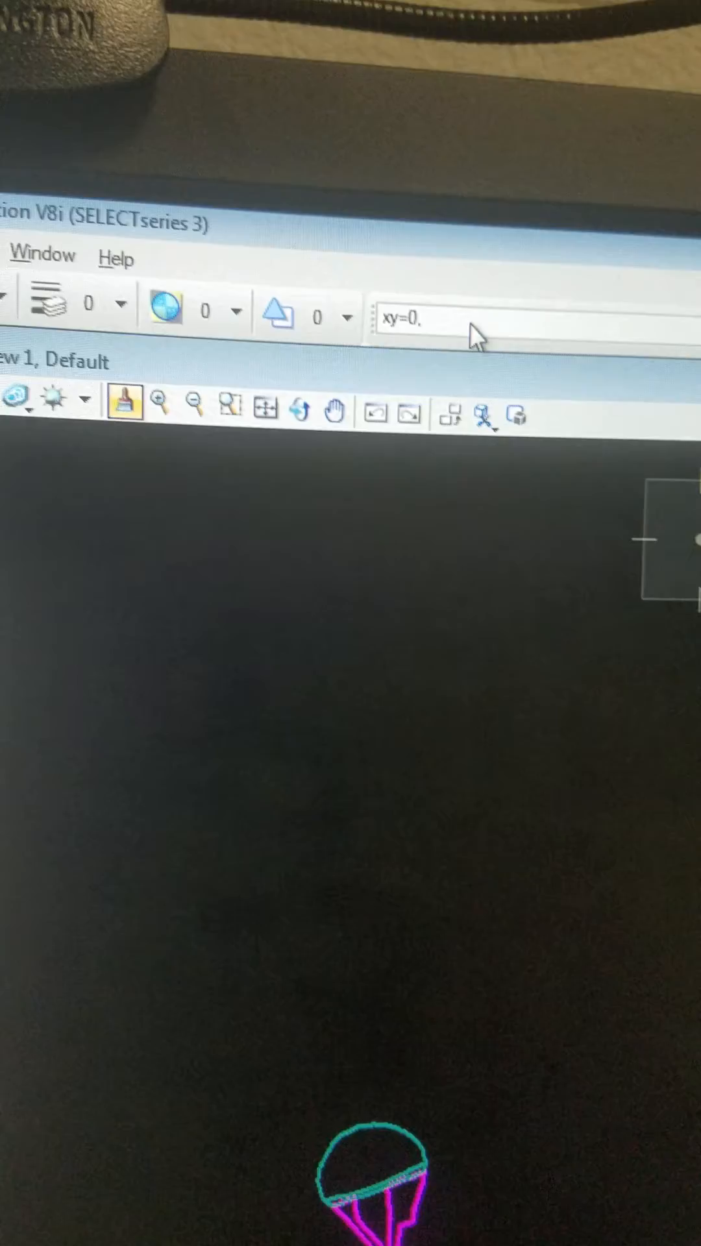